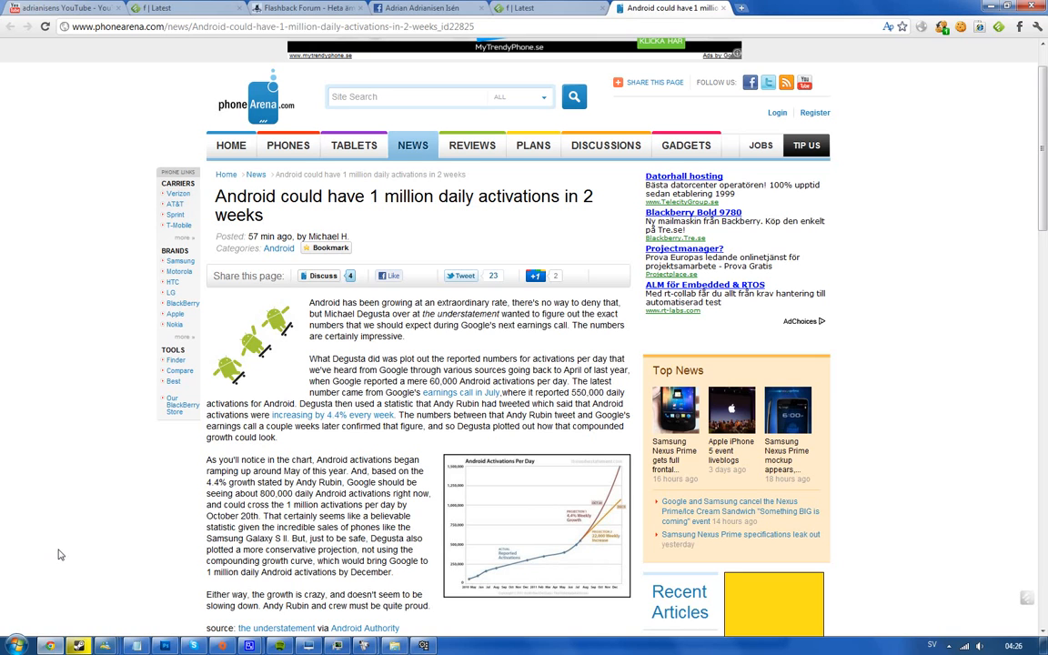
{"action": "mouse_move", "coordinate": [549, 423]}
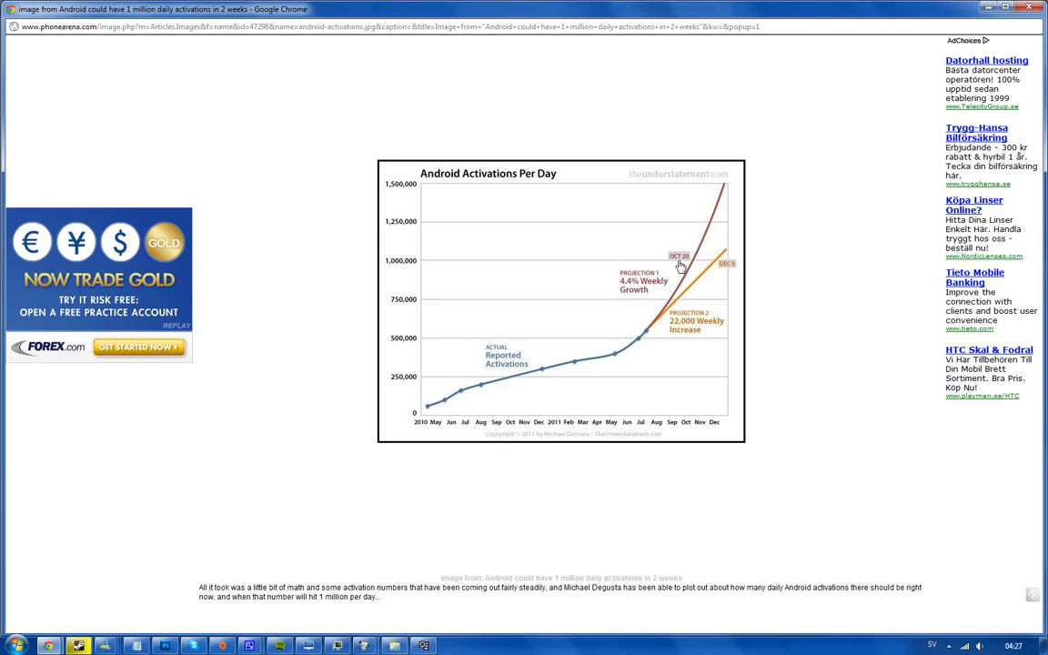
{"action": "mouse_move", "coordinate": [684, 267]}
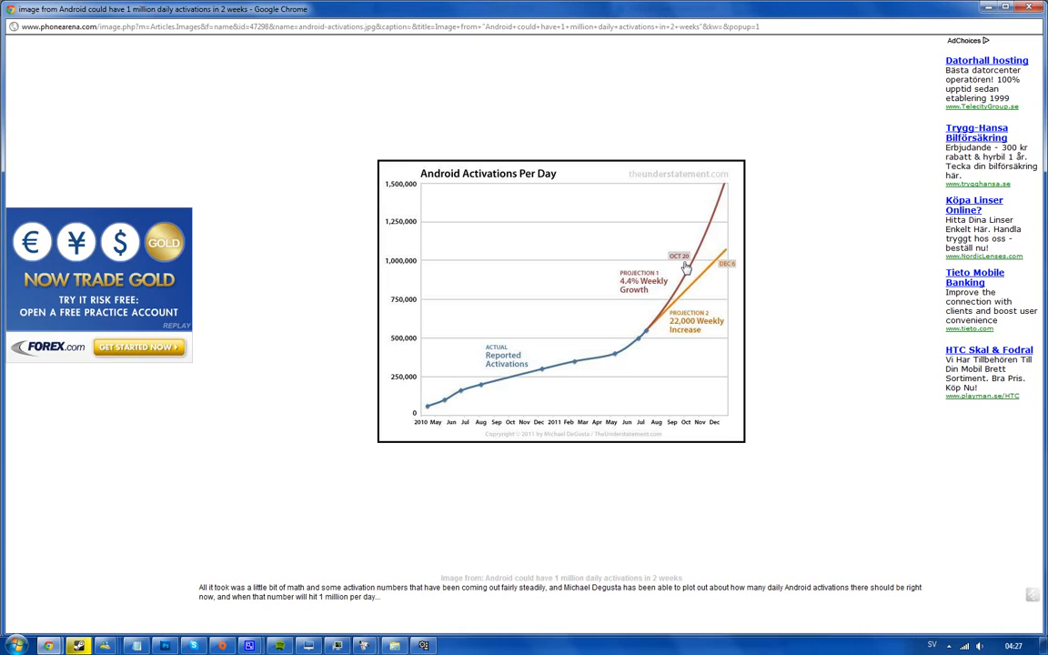
{"action": "mouse_move", "coordinate": [681, 265]}
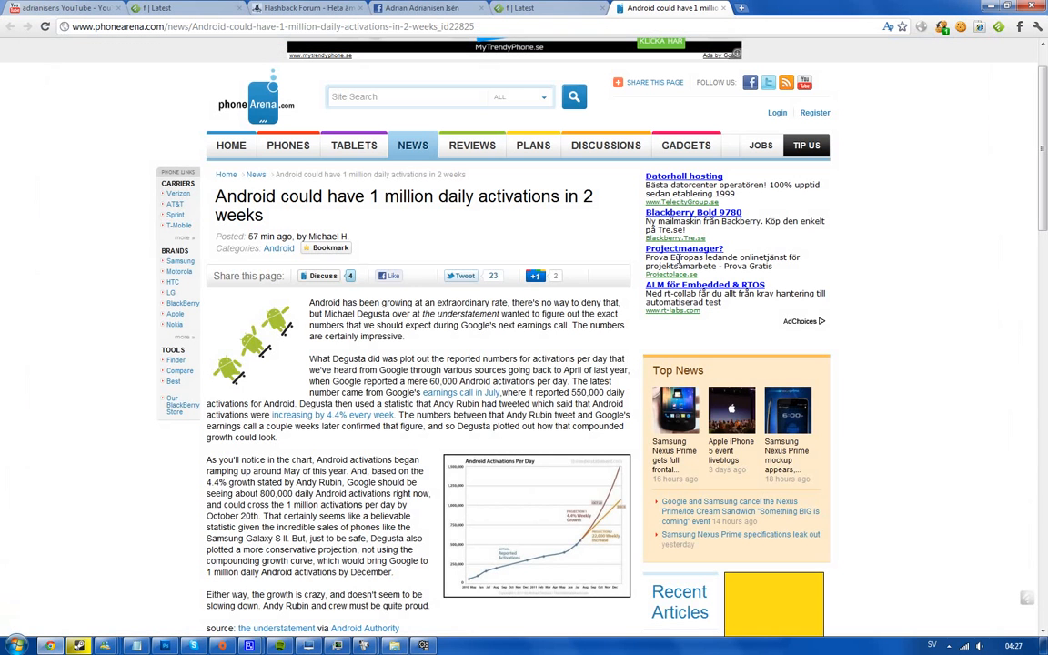
{"action": "left_click", "coordinate": [537, 526]}
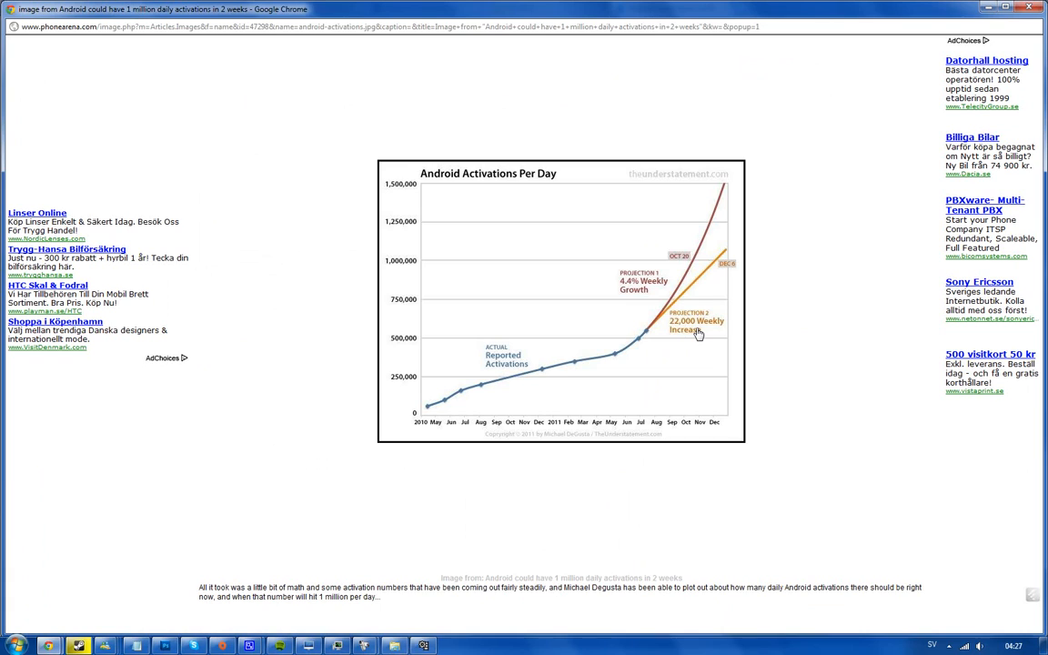
{"action": "mouse_move", "coordinate": [539, 339]}
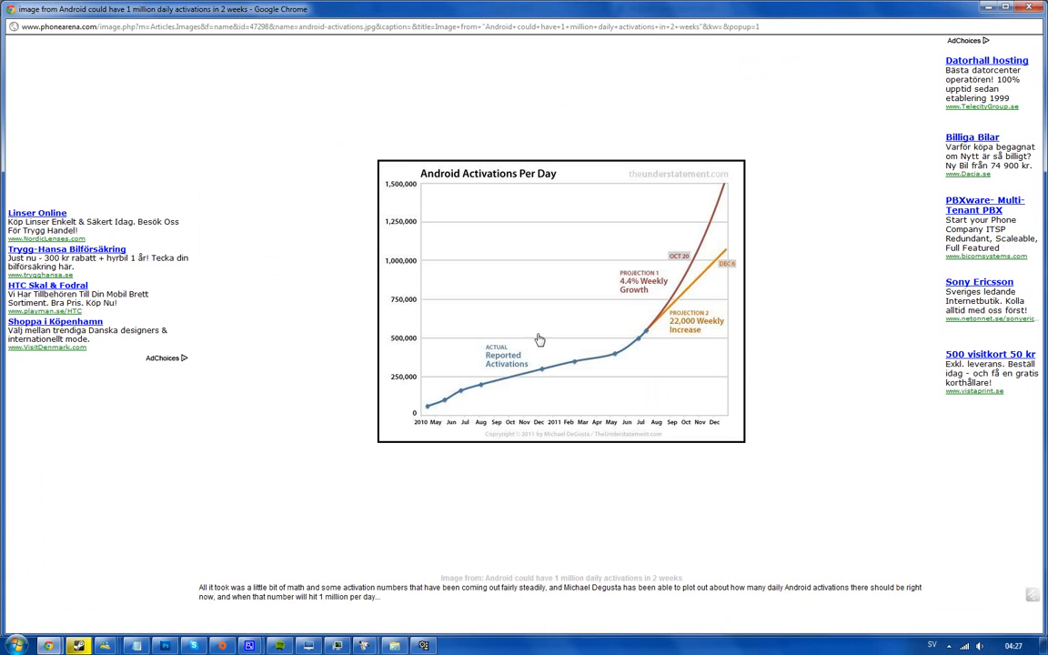
{"action": "mouse_move", "coordinate": [701, 337]}
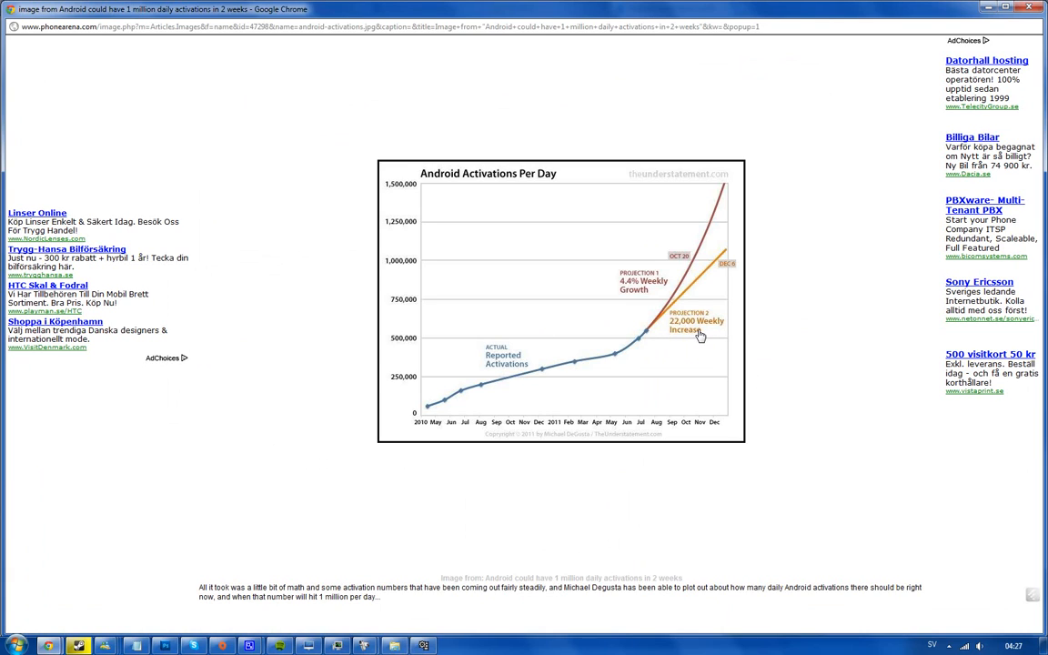
{"action": "mouse_move", "coordinate": [724, 277]}
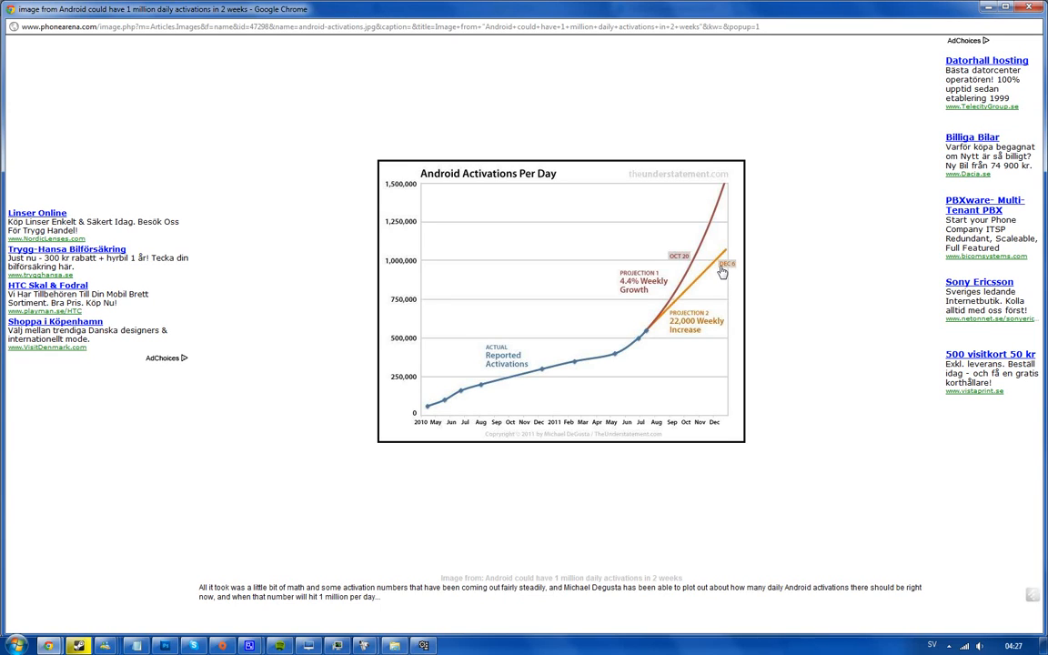
{"action": "mouse_move", "coordinate": [644, 320]}
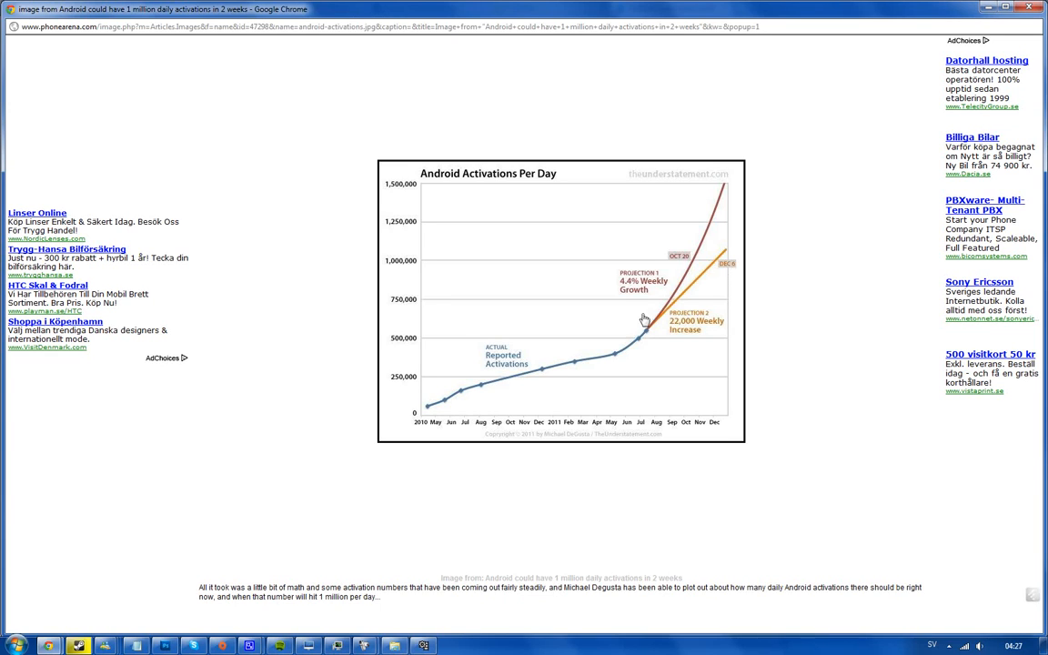
{"action": "mouse_move", "coordinate": [594, 366]}
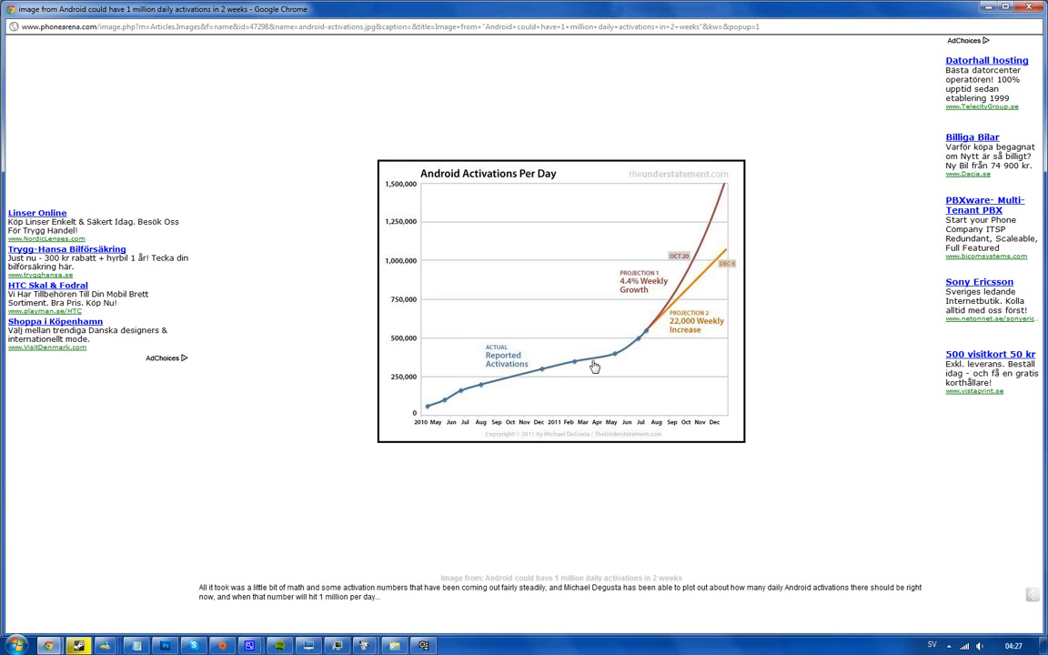
{"action": "mouse_move", "coordinate": [427, 416]}
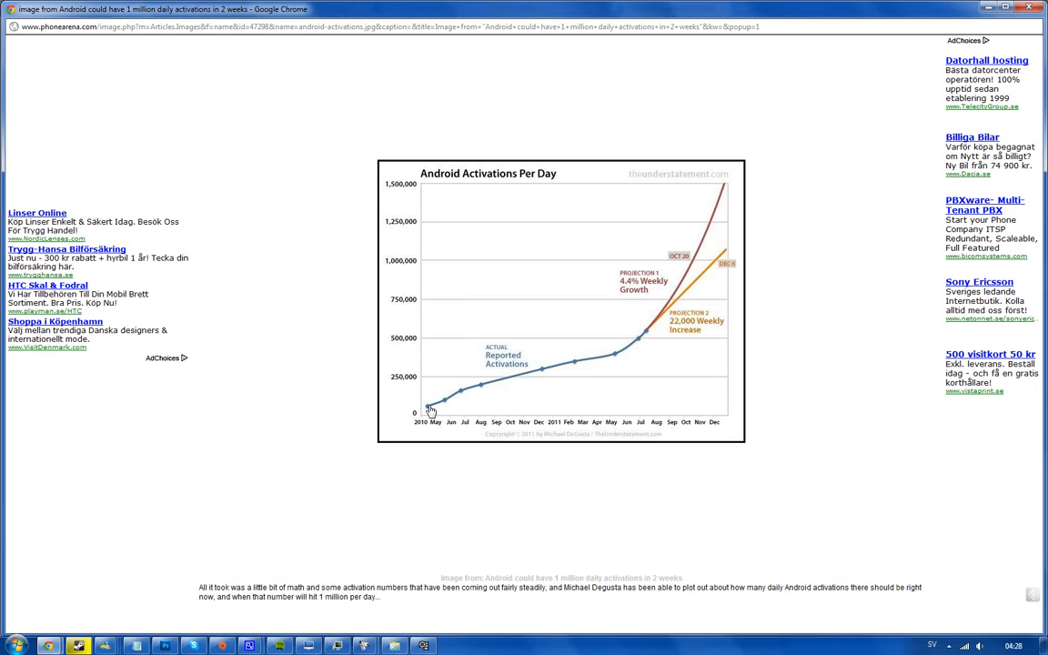
{"action": "mouse_move", "coordinate": [598, 363]}
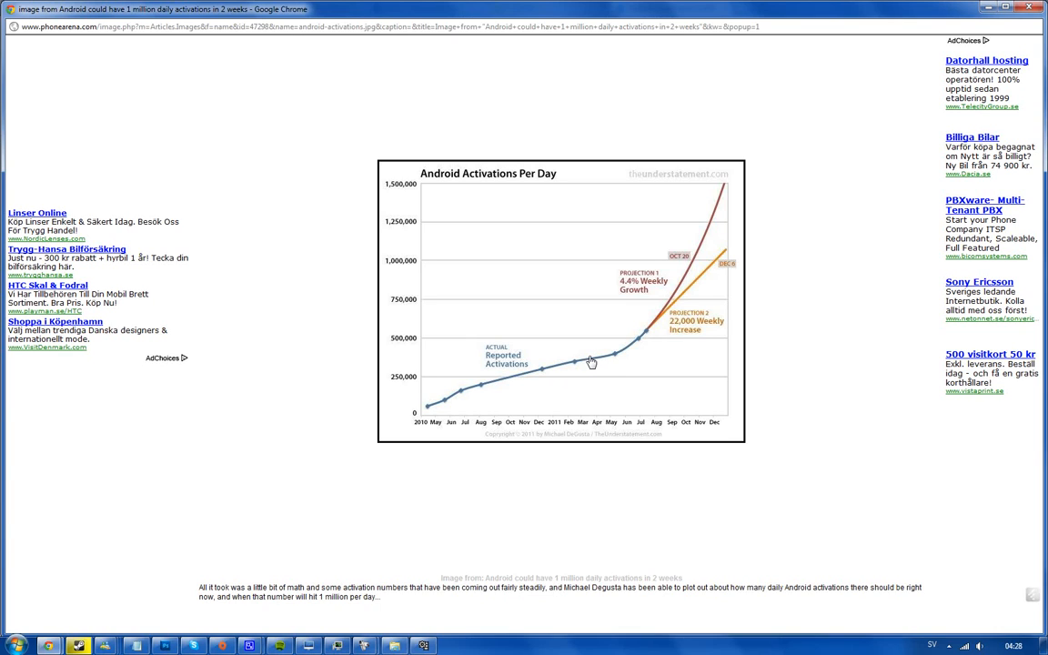
{"action": "mouse_move", "coordinate": [640, 358]}
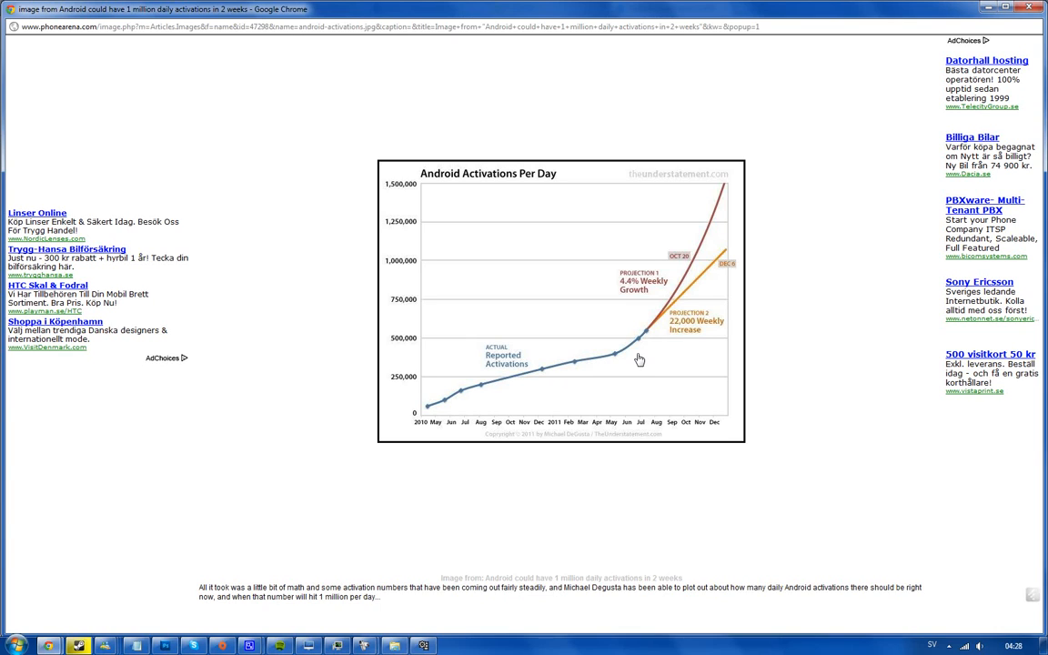
{"action": "mouse_move", "coordinate": [706, 268]}
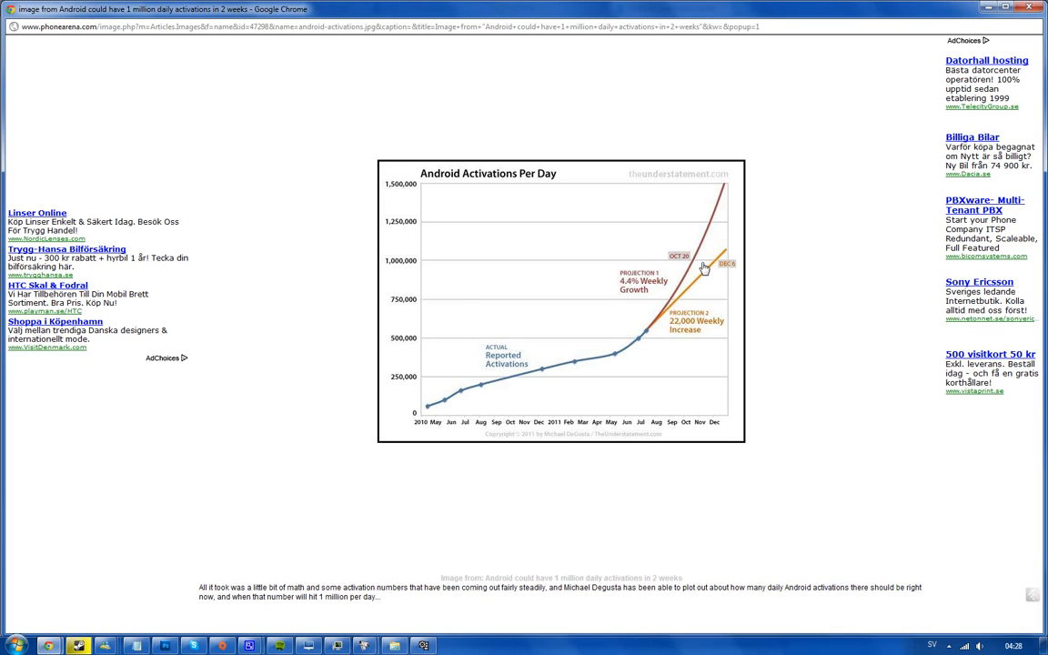
{"action": "mouse_move", "coordinate": [698, 266]}
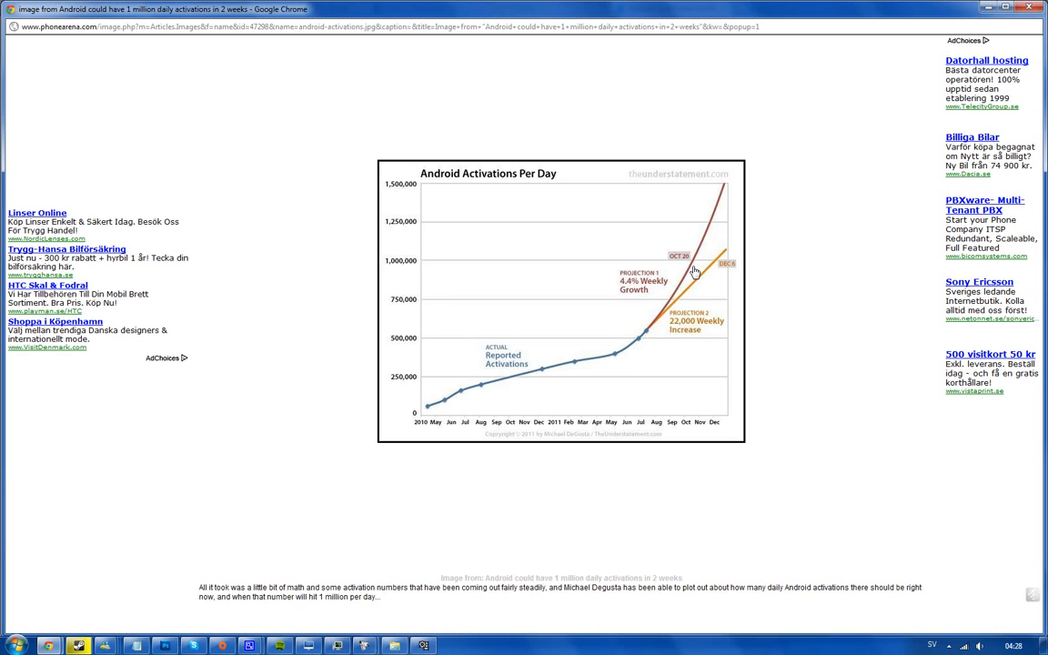
{"action": "mouse_move", "coordinate": [695, 287]}
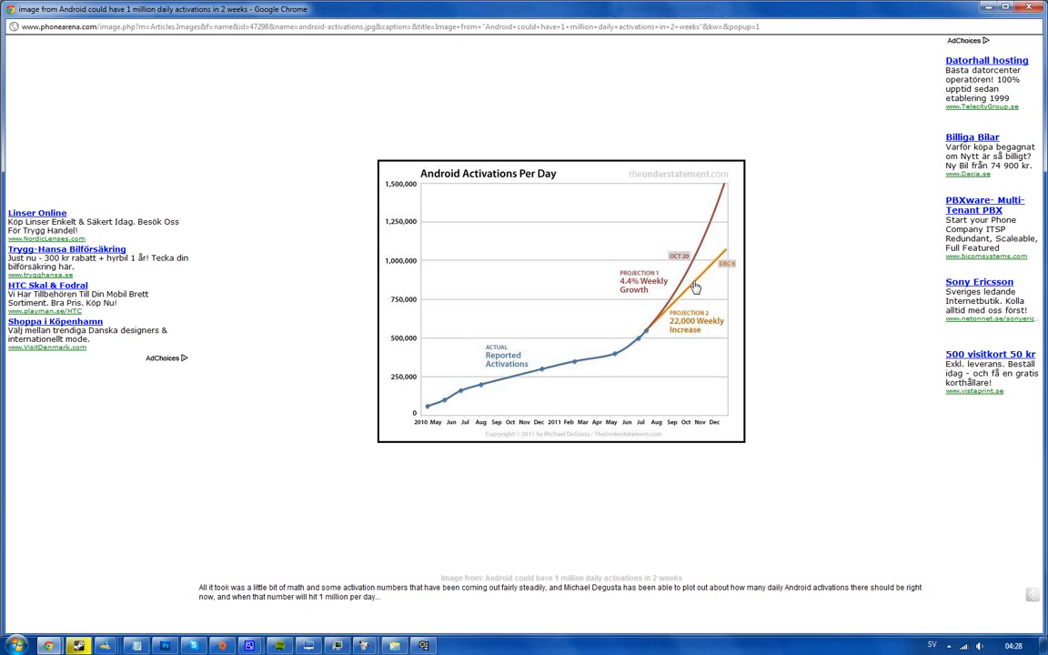
{"action": "mouse_move", "coordinate": [778, 350]}
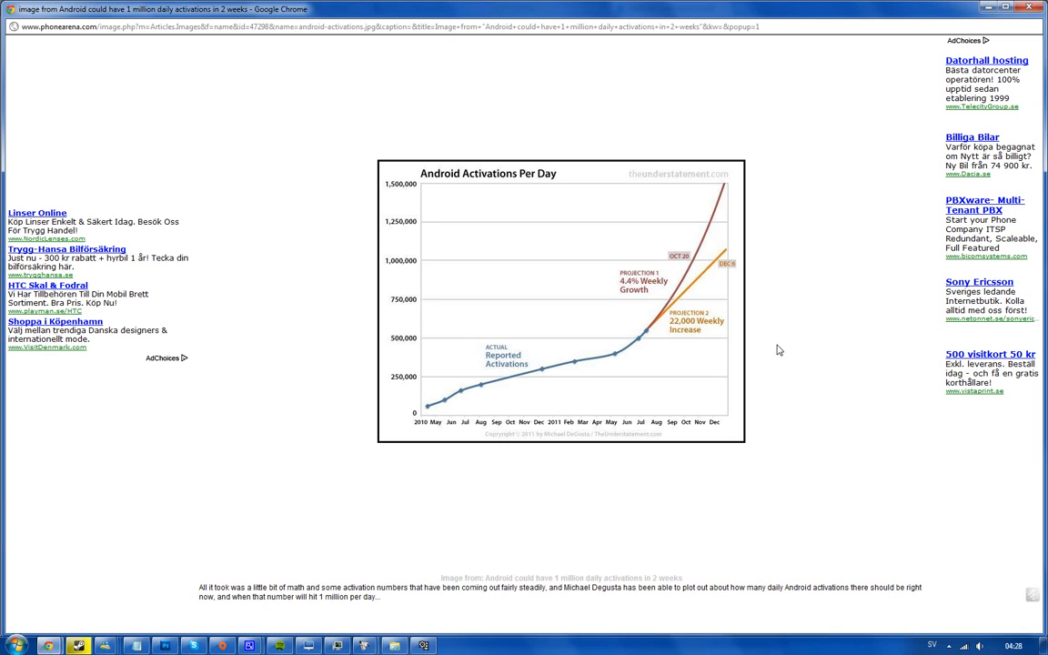
{"action": "mouse_move", "coordinate": [889, 363]}
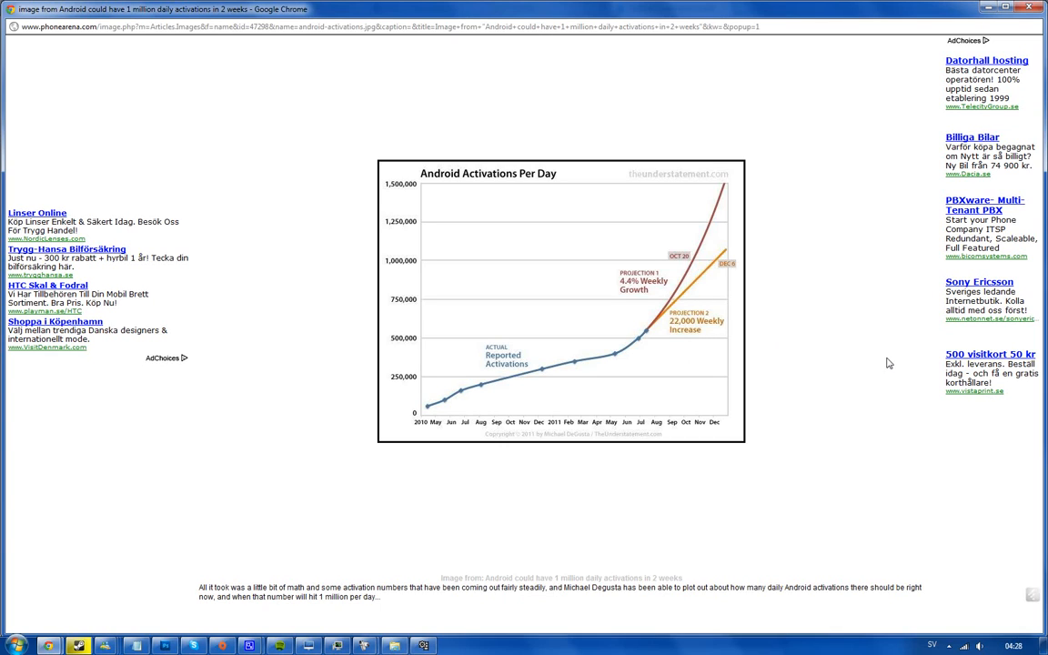
{"action": "mouse_move", "coordinate": [884, 356]}
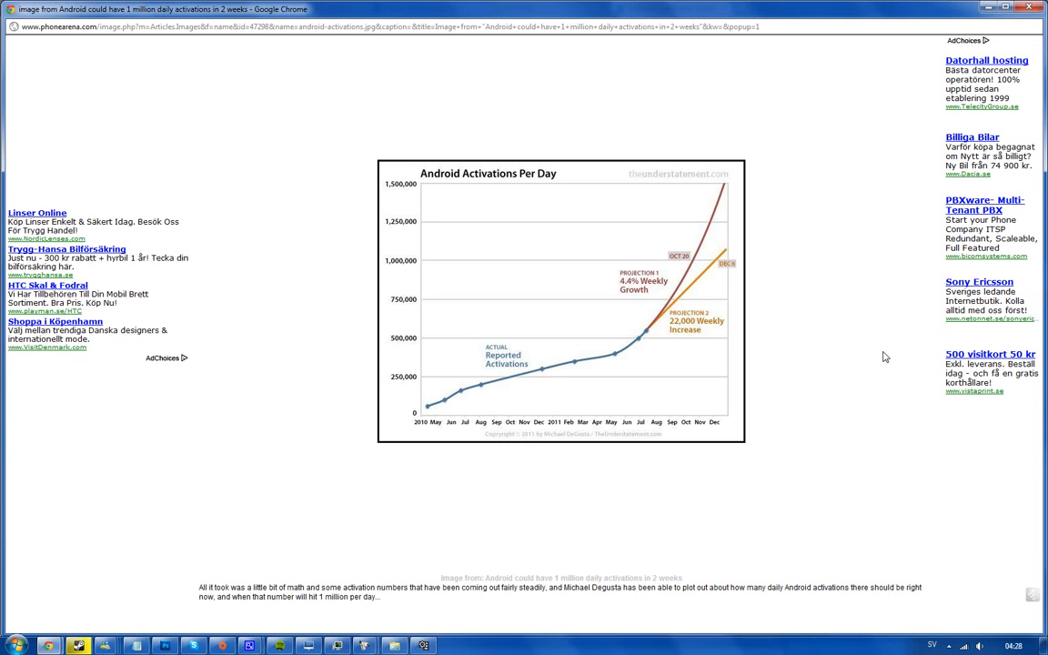
{"action": "mouse_move", "coordinate": [879, 350]}
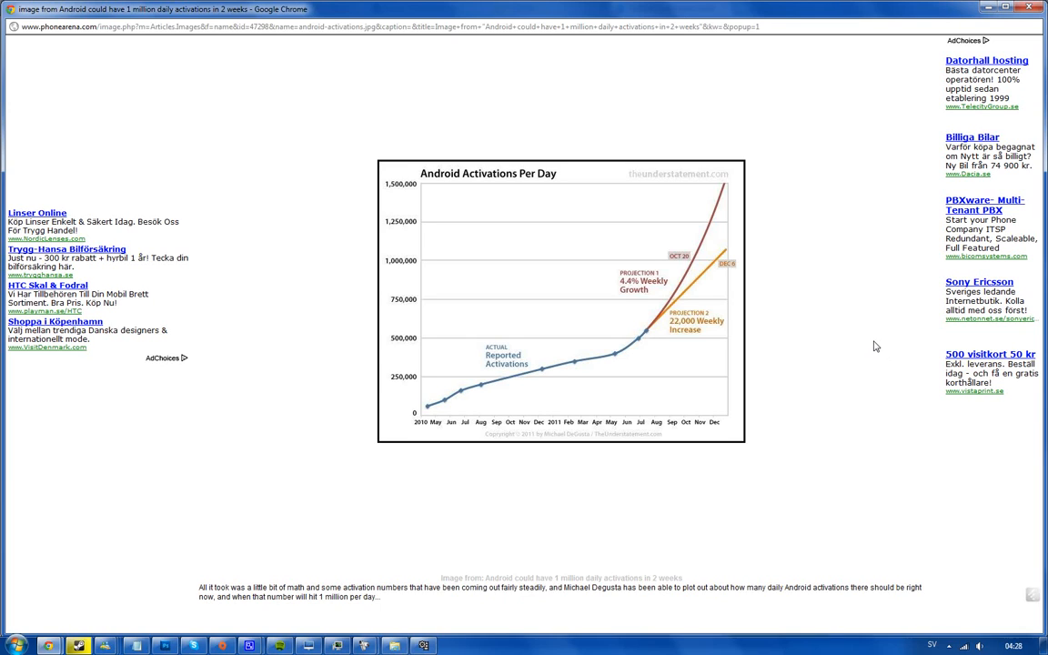
{"action": "mouse_move", "coordinate": [872, 341]}
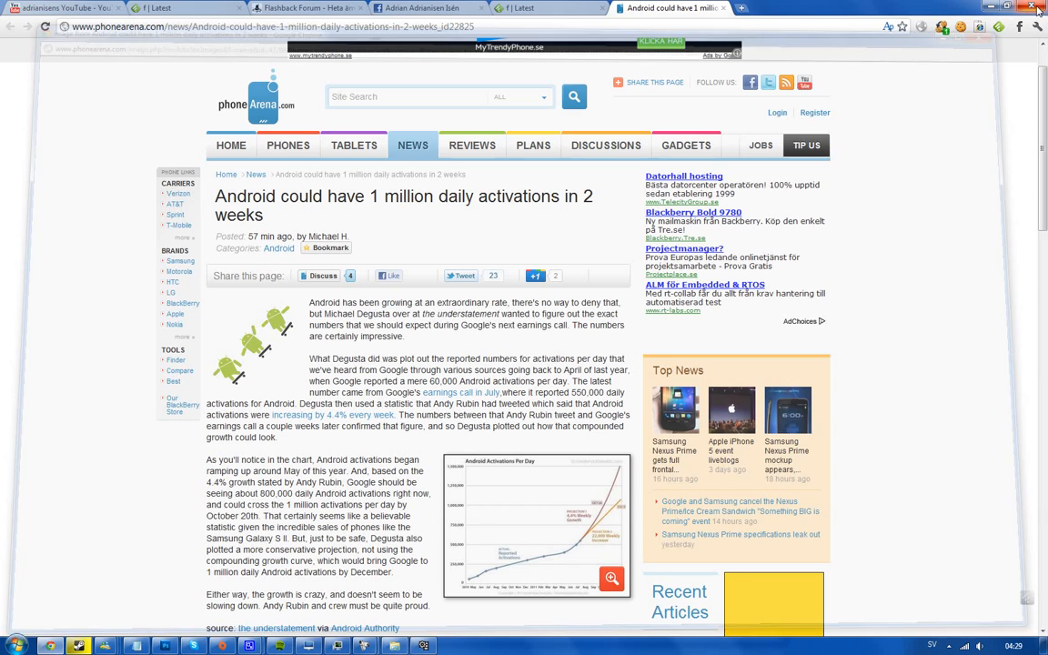
- Scroll the Android activations article past the chart to the source line and comments
{"action": "scroll", "scroll_direction": "down", "scroll_amount": 3}
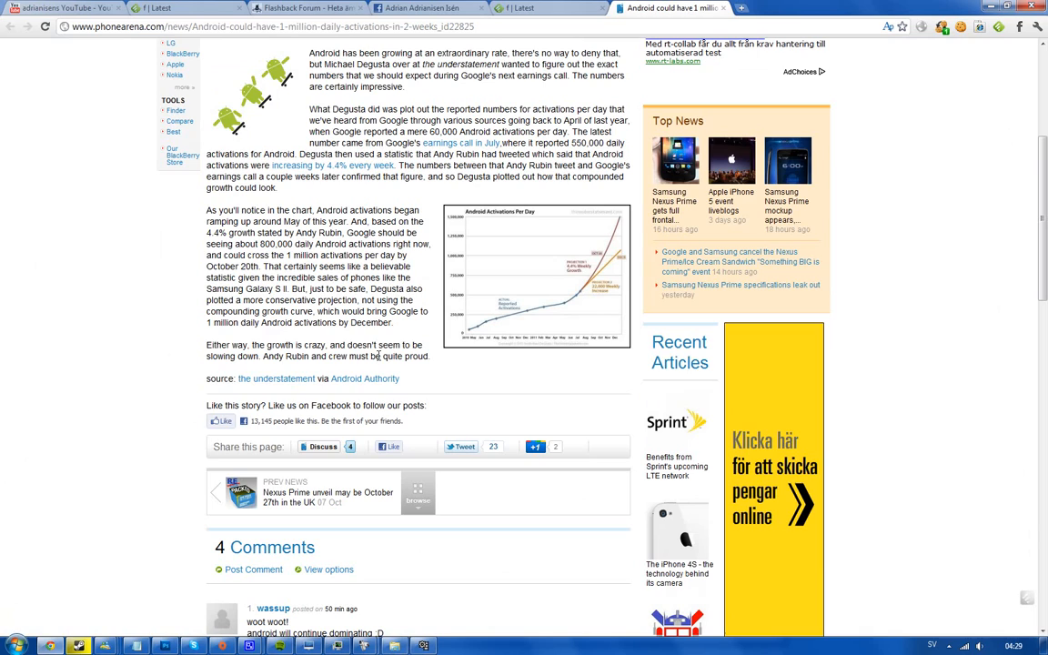